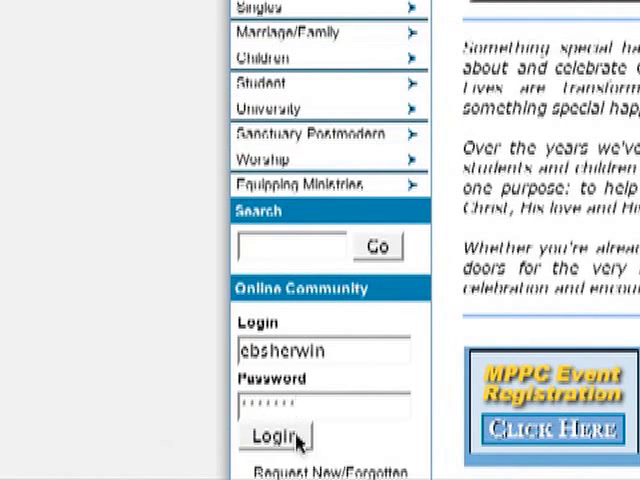
- Log in to the church's Church Community Builder site
click(274, 435)
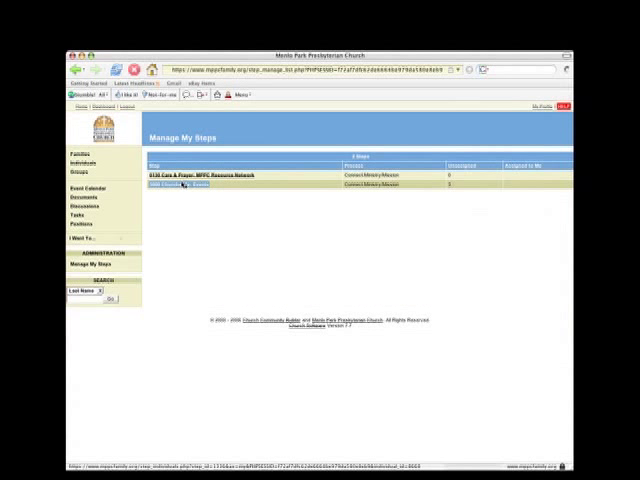
click(160, 185)
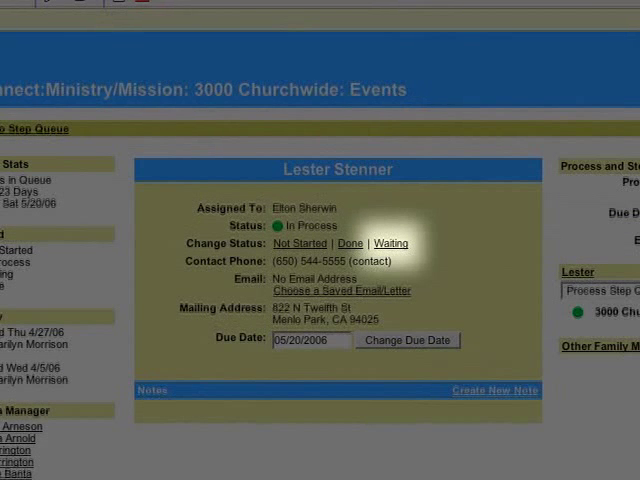
click(390, 243)
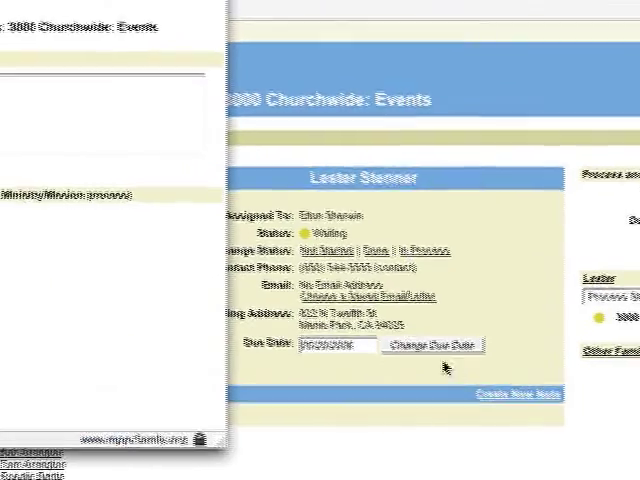
click(516, 392)
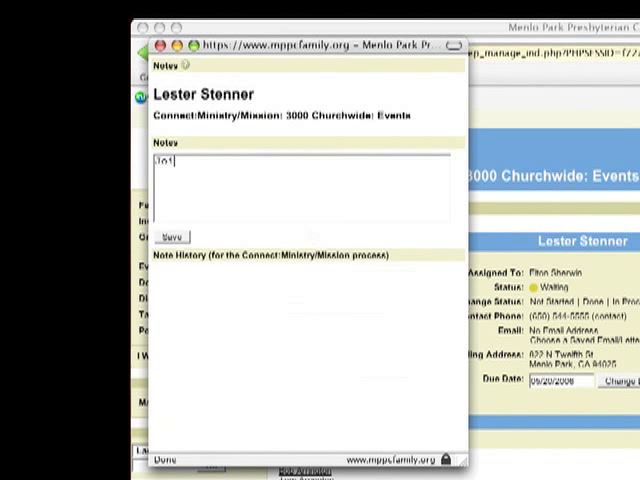
text(Joined ministry)
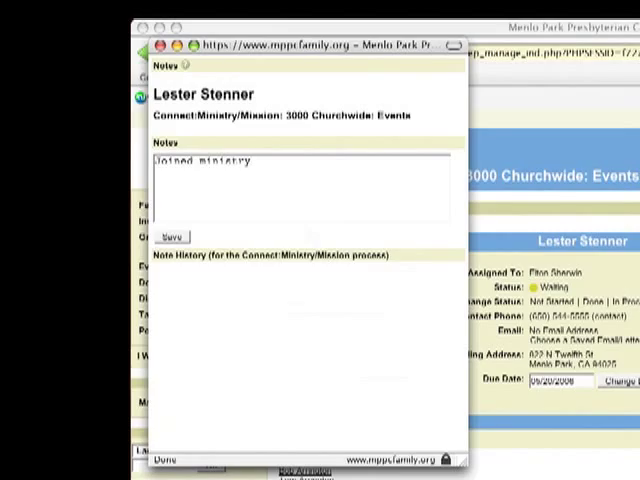
click(172, 237)
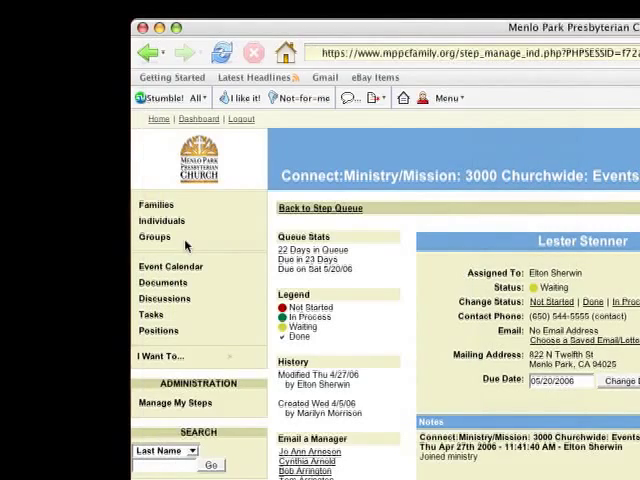
scroll(down, 3)
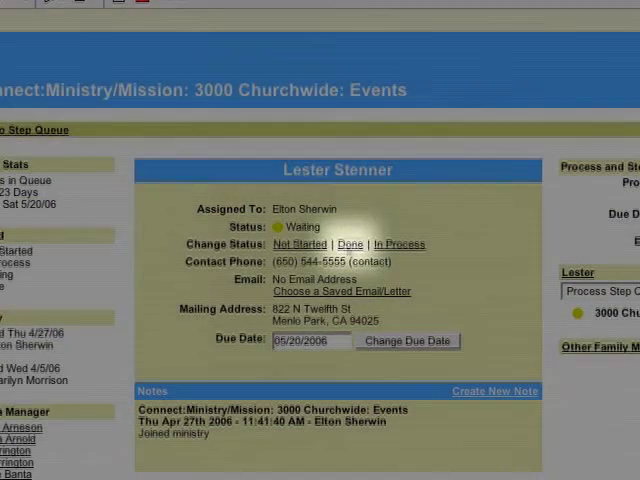
- Mark Lester's 3000 Churchwide: Events step Done on 04/27/2006, queuing him to 2100 Joined Ministry
click(348, 244)
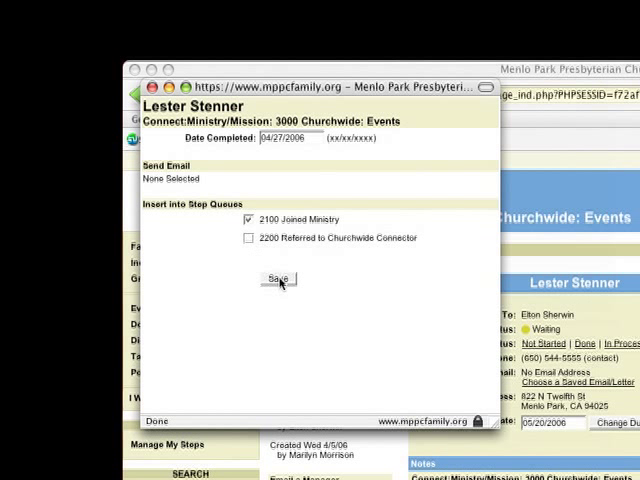
click(280, 279)
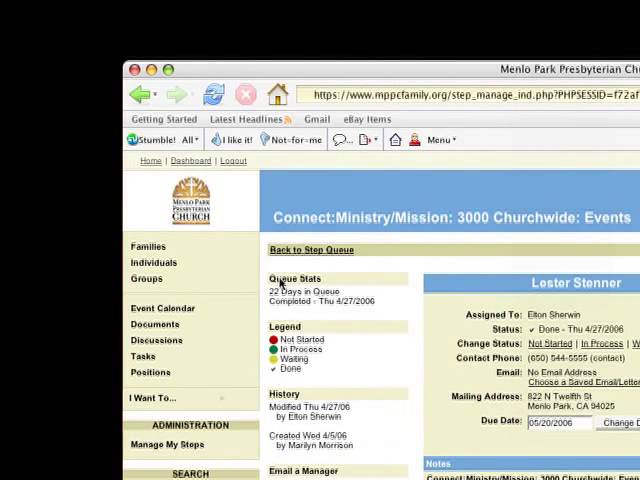
- Return to the 3000 Churchwide: Events step queue list
click(309, 249)
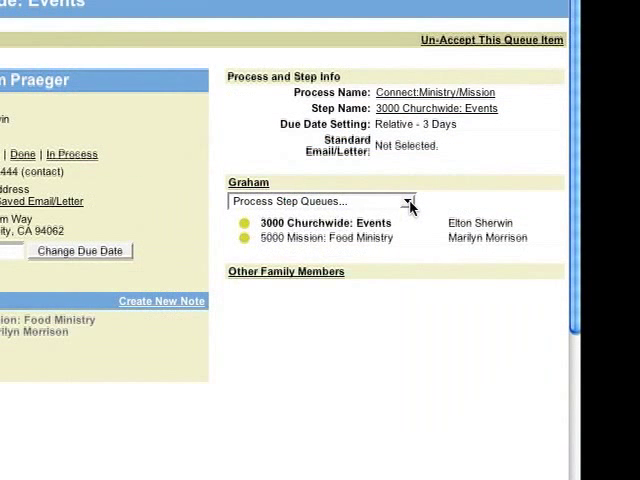
click(409, 201)
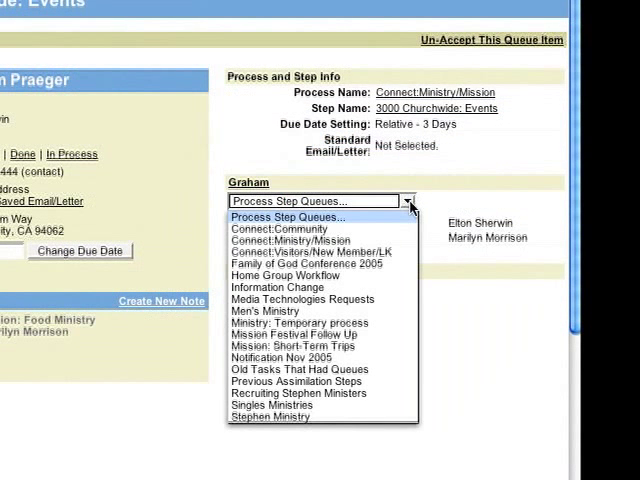
mouse_move(402, 224)
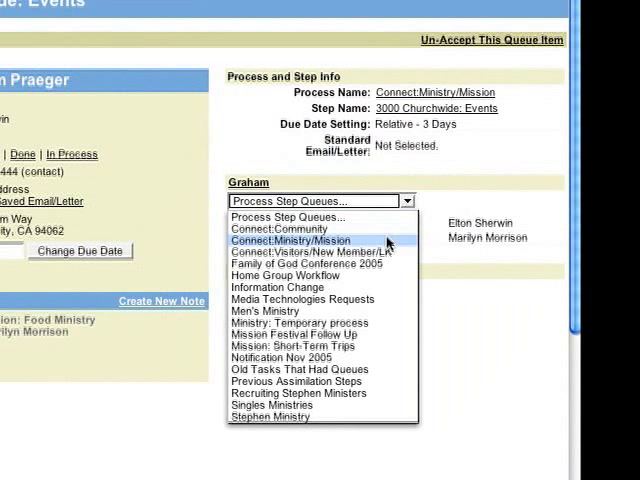
click(292, 240)
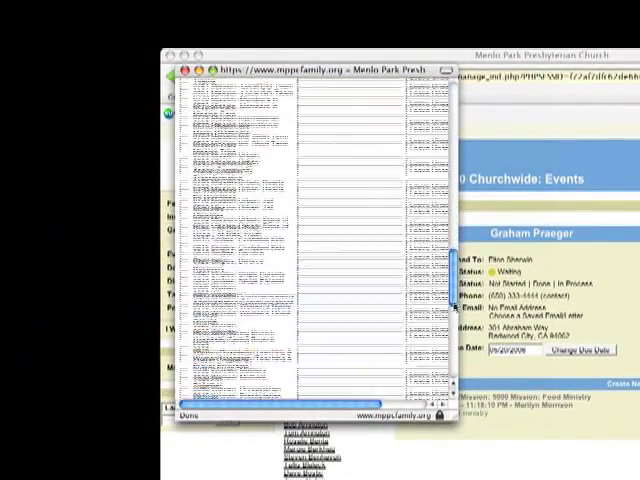
scroll(down, 3)
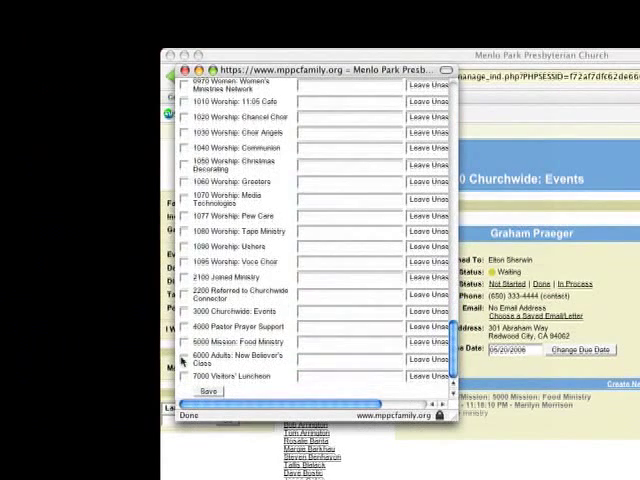
click(184, 359)
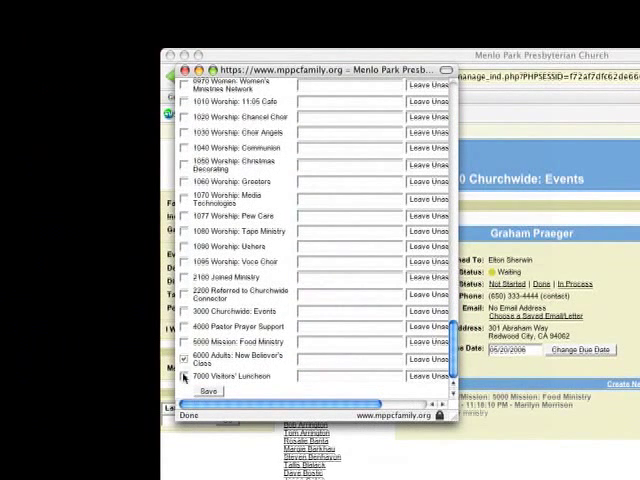
click(189, 375)
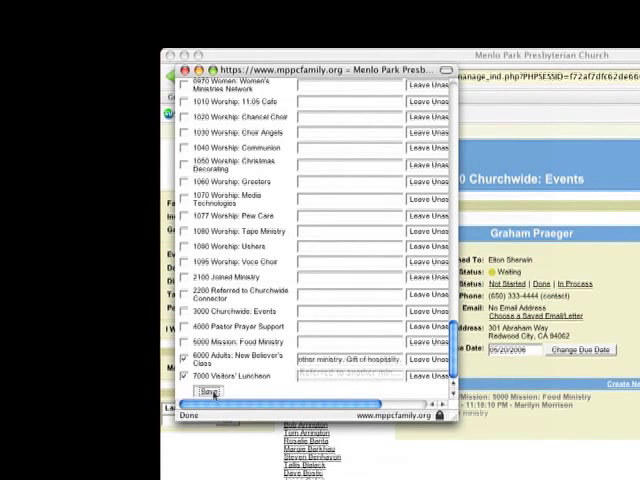
click(202, 388)
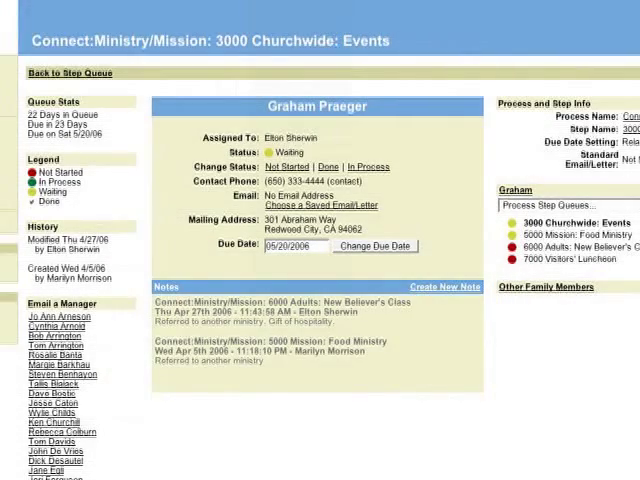
- Mark Graham's step Done with 2200 Referred to Churchwide Connector unticked
click(325, 166)
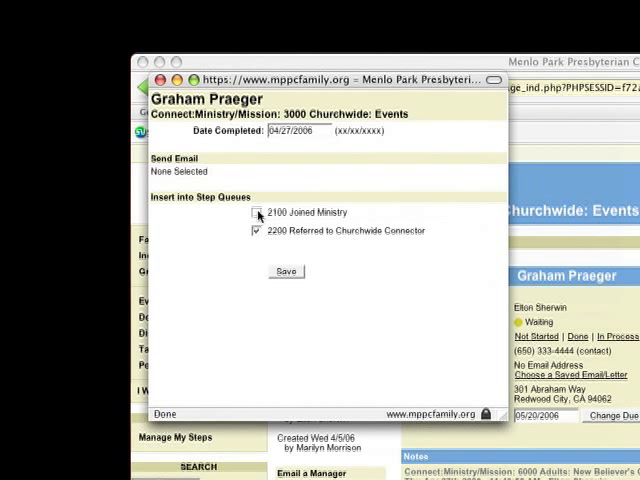
click(256, 230)
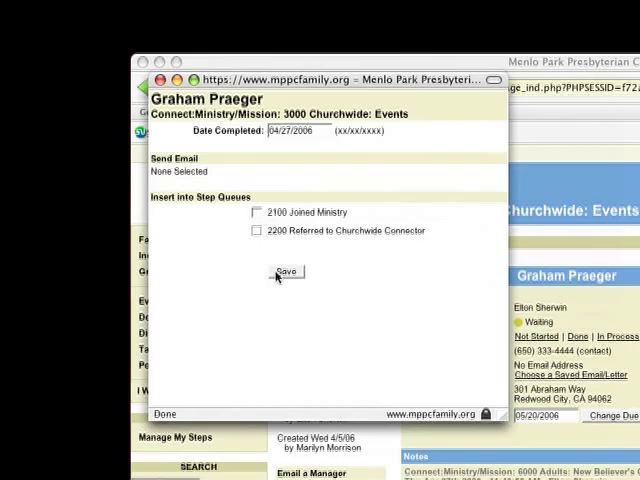
click(287, 272)
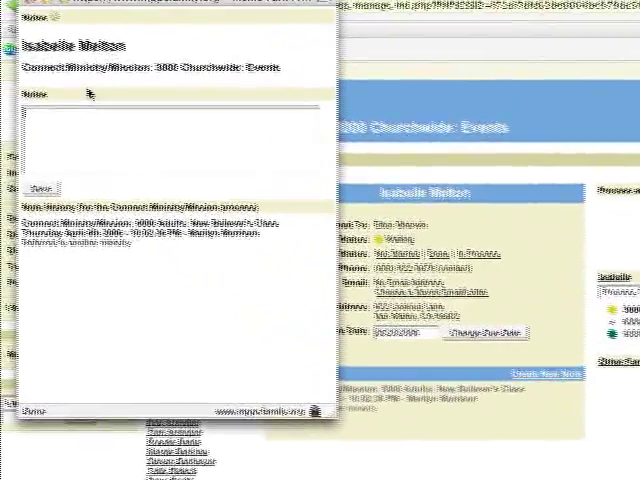
click(185, 183)
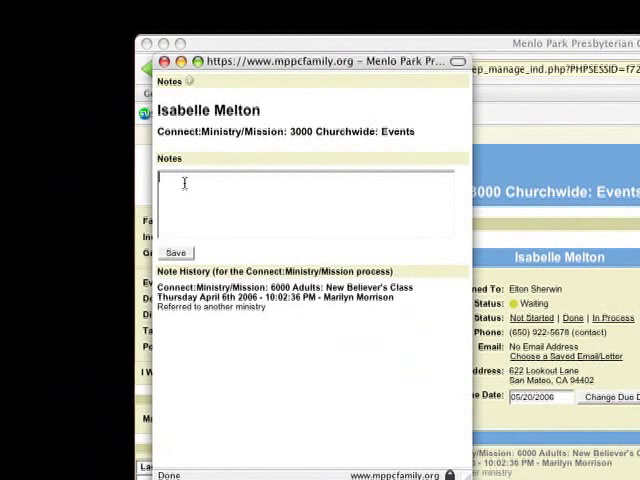
text(Referred to Churchwide Connector)
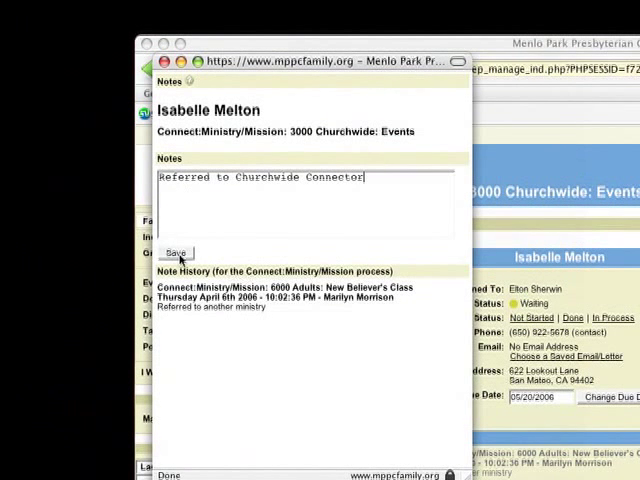
click(175, 252)
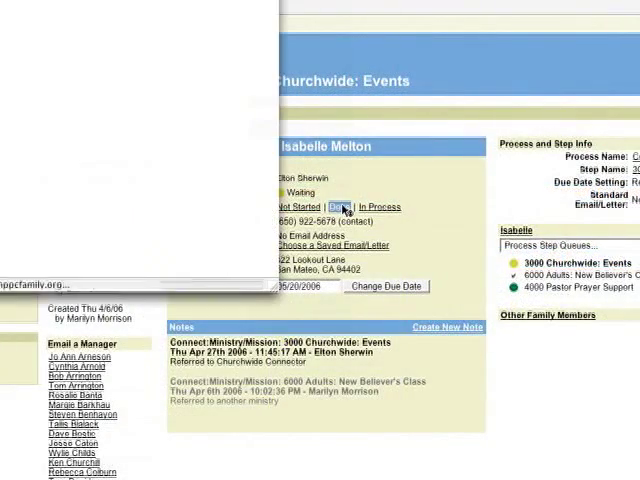
- Mark Isabelle's step Done, unticking 2100 Joined Ministry and keeping 2200 Churchwide Connector
click(341, 207)
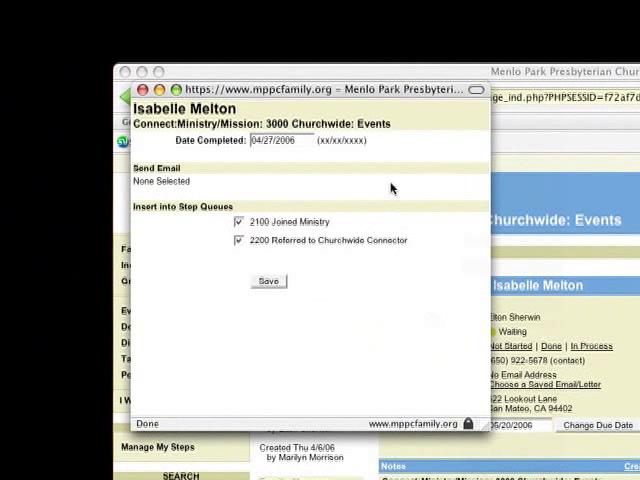
click(238, 221)
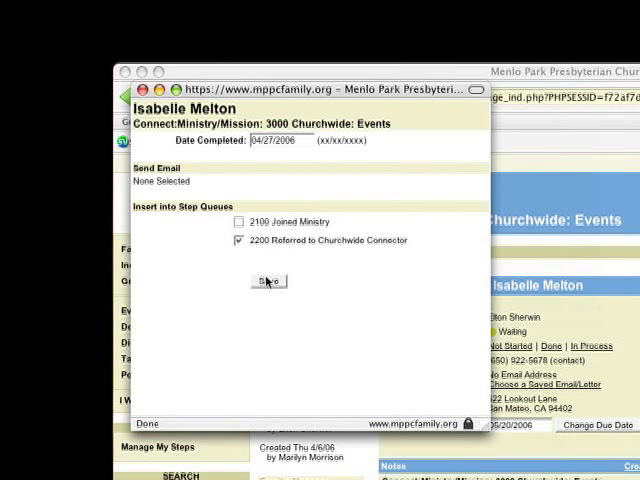
click(267, 280)
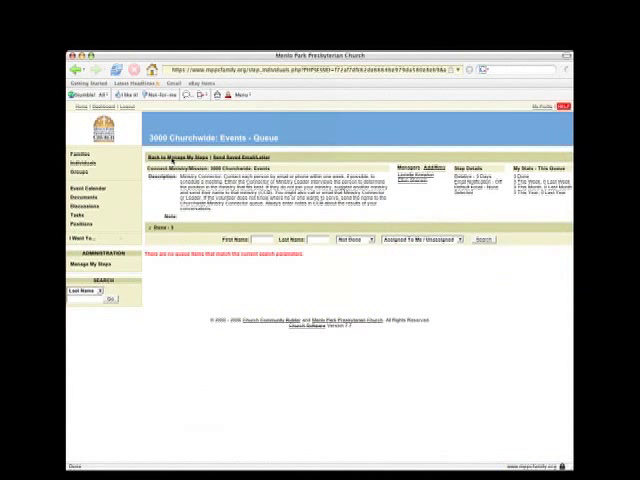
- Filter the Churchwide Events queue to Any Status and run the search
click(414, 220)
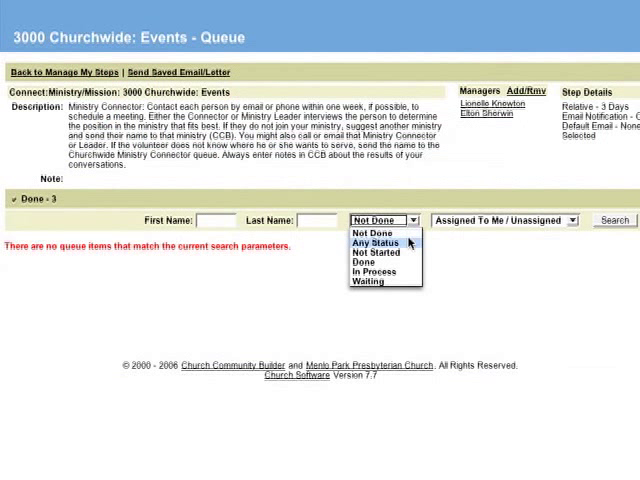
click(370, 242)
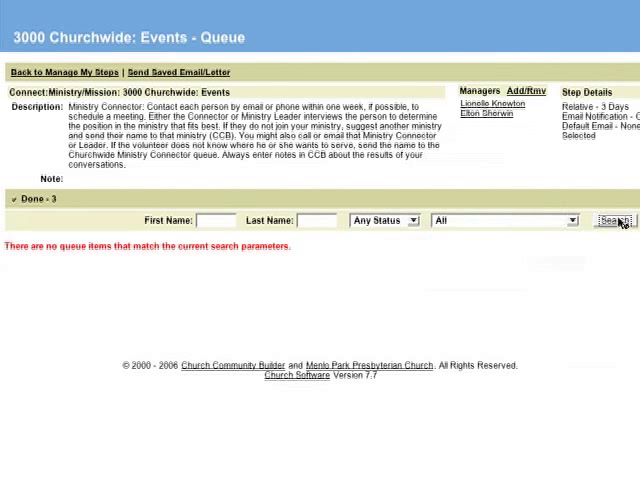
click(612, 220)
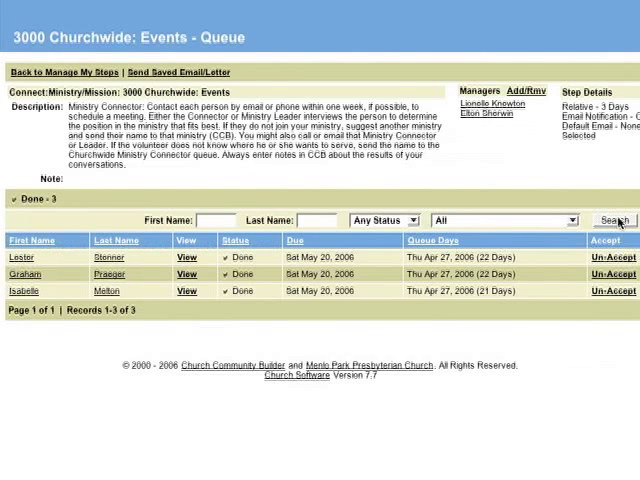